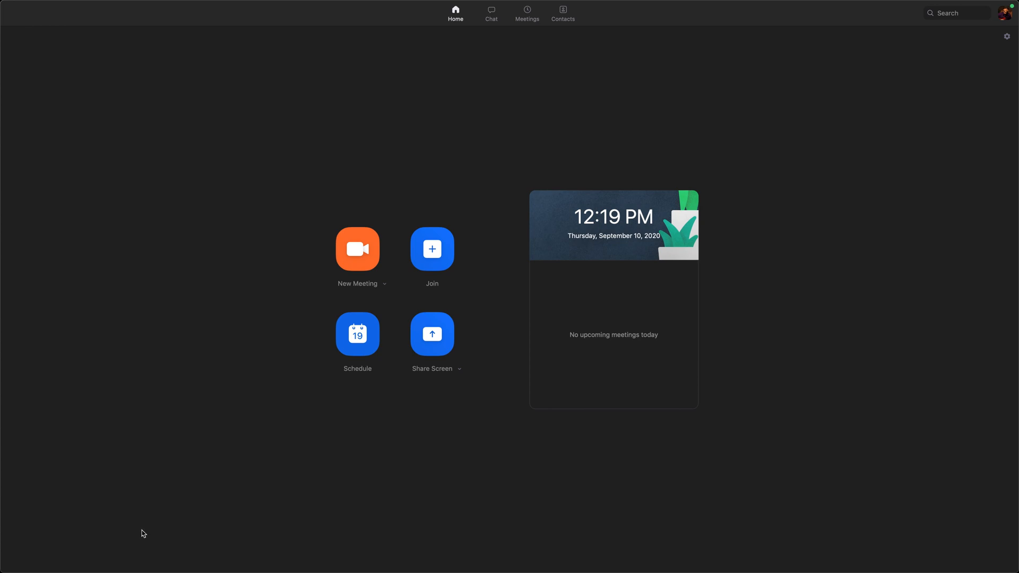
mouse_move(223, 190)
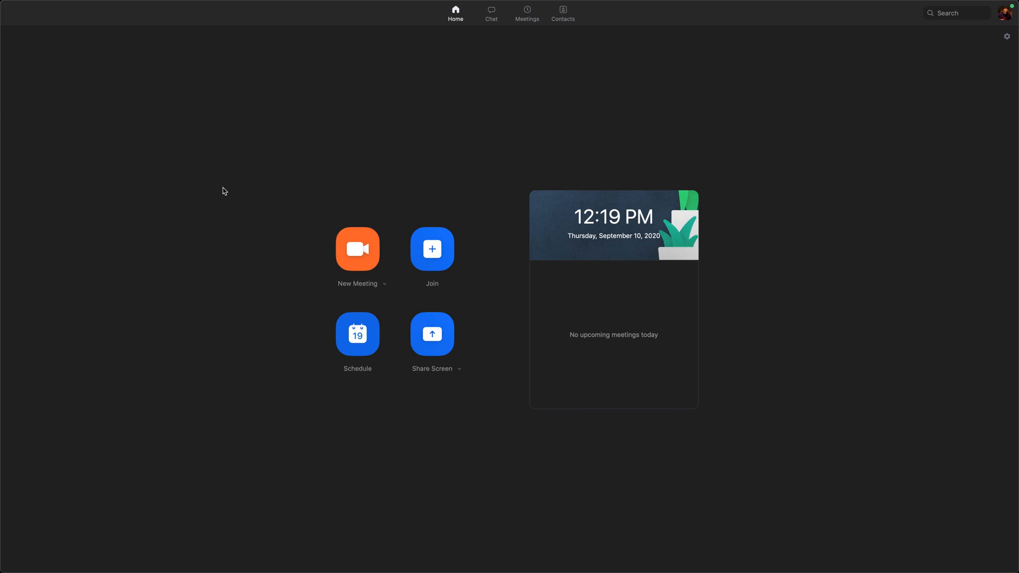
mouse_move(14, 4)
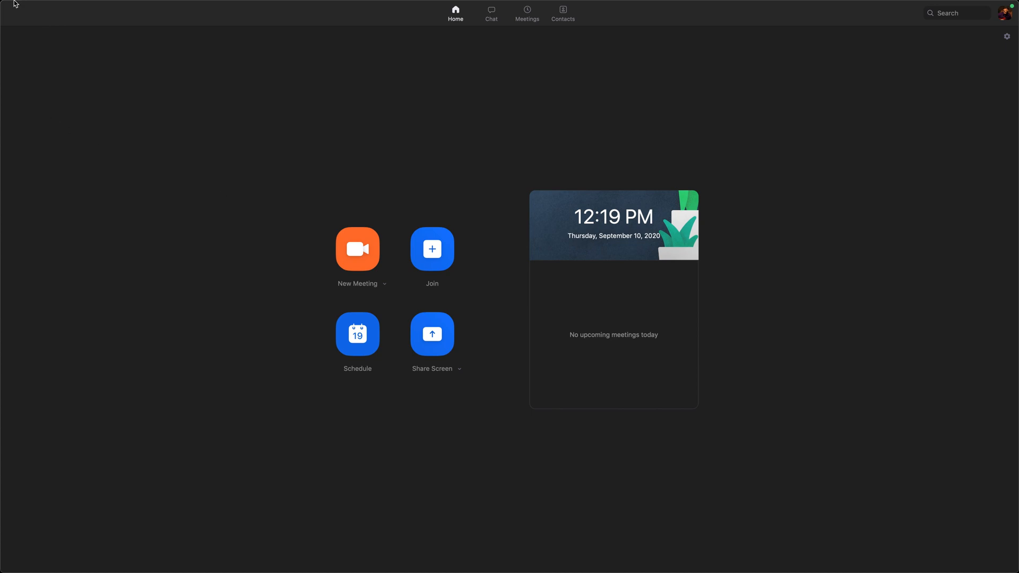
Bring up the zoom.us application menu from the macOS menu bar
click(51, 5)
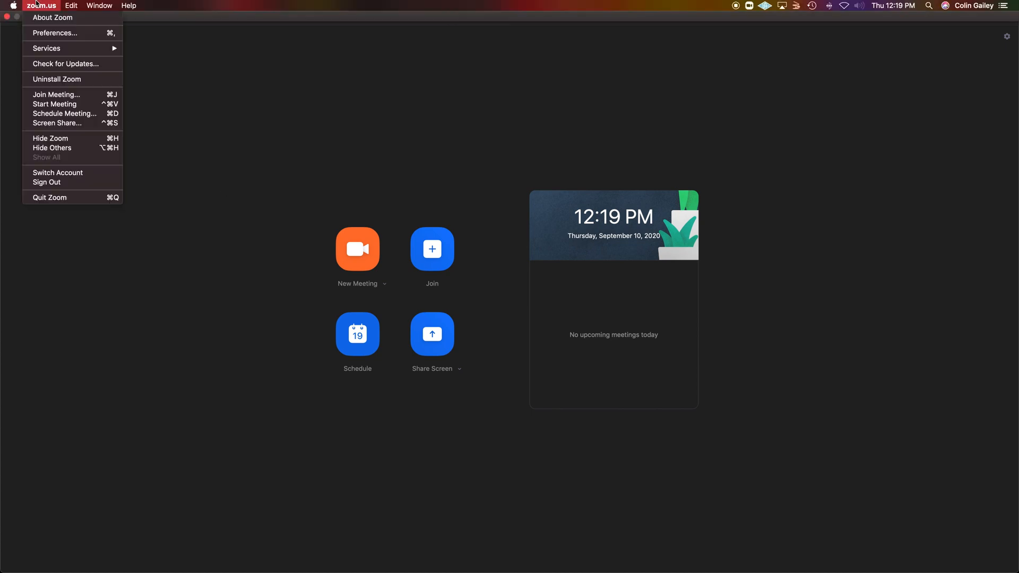
mouse_move(49, 33)
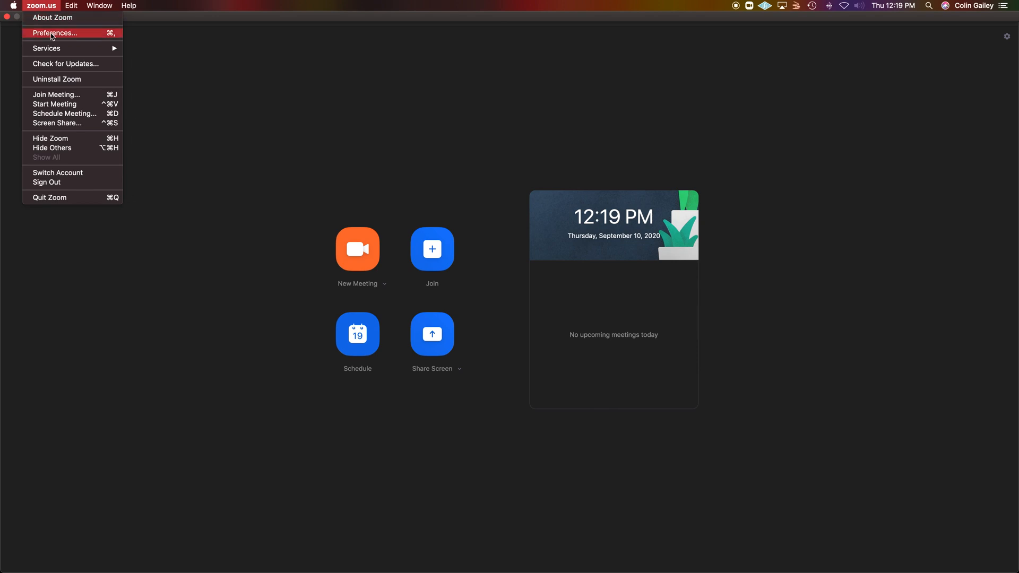
Go to Preferences so the Settings window shows the Audio section
click(51, 33)
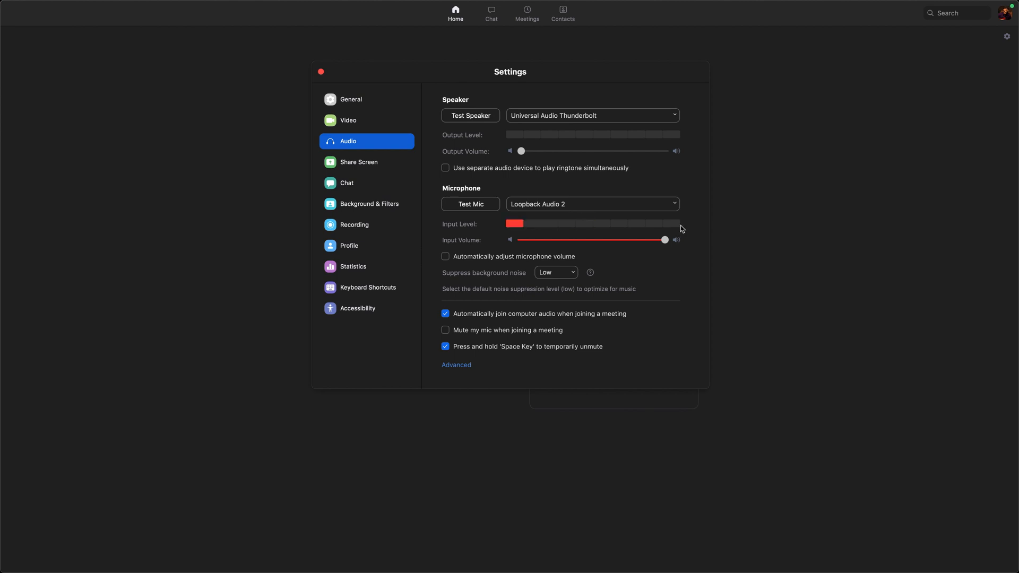
mouse_move(585, 216)
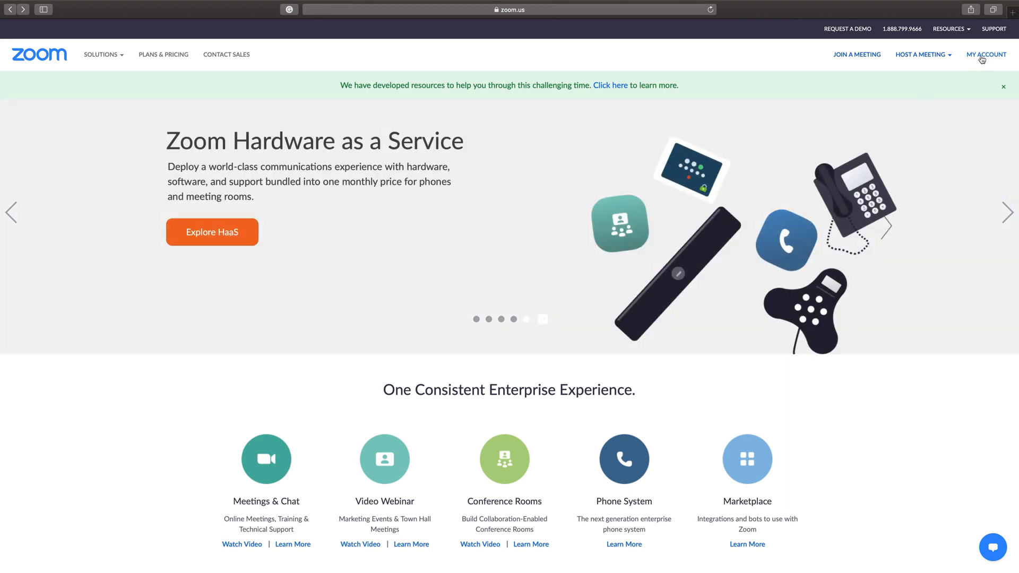
Go to My Account and then the account's Meeting settings page
click(988, 55)
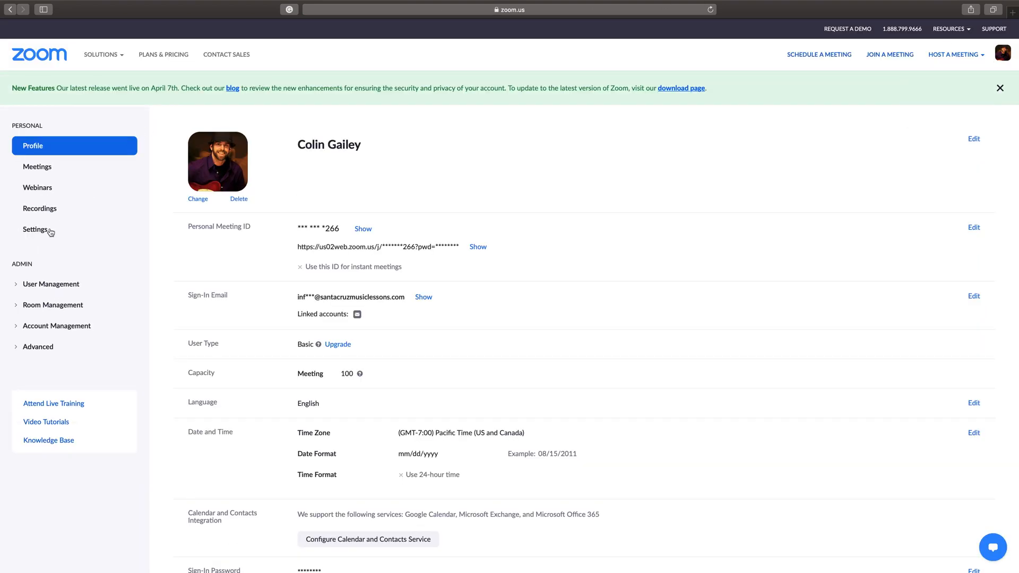
click(34, 229)
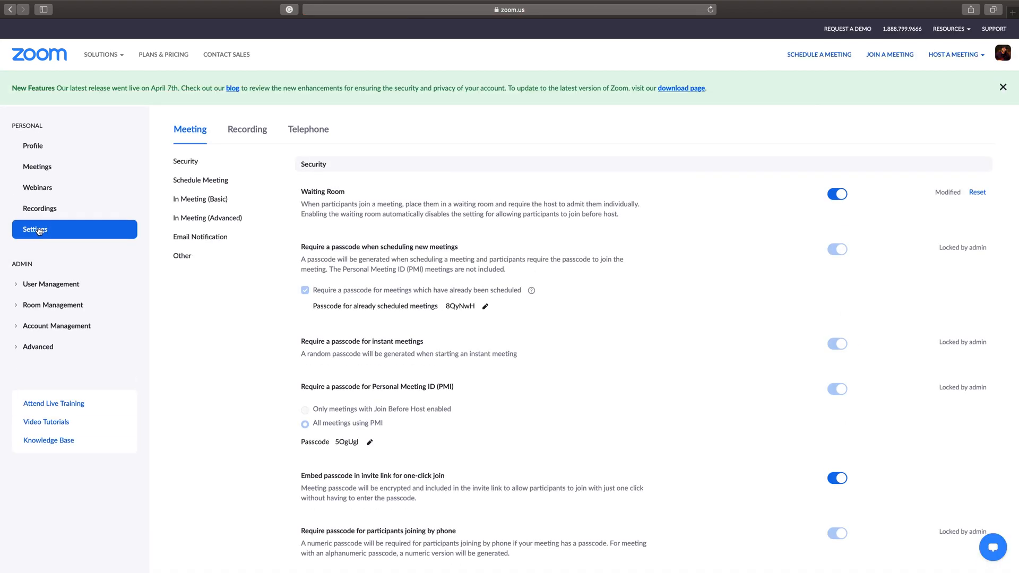
mouse_move(220, 223)
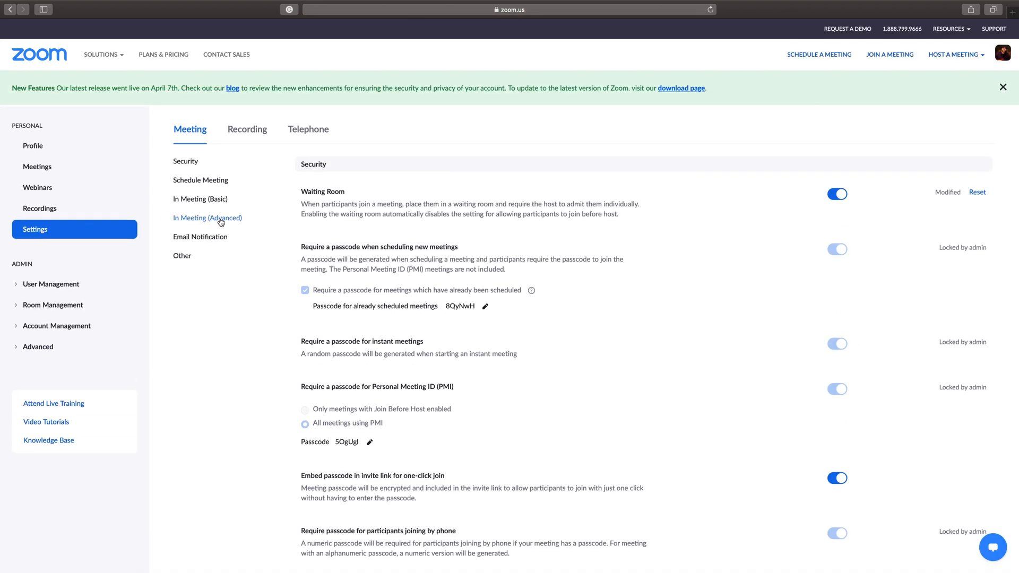
Scroll the In Meeting (Advanced) options down to the stereo audio and original sound toggles
scroll(down, 3)
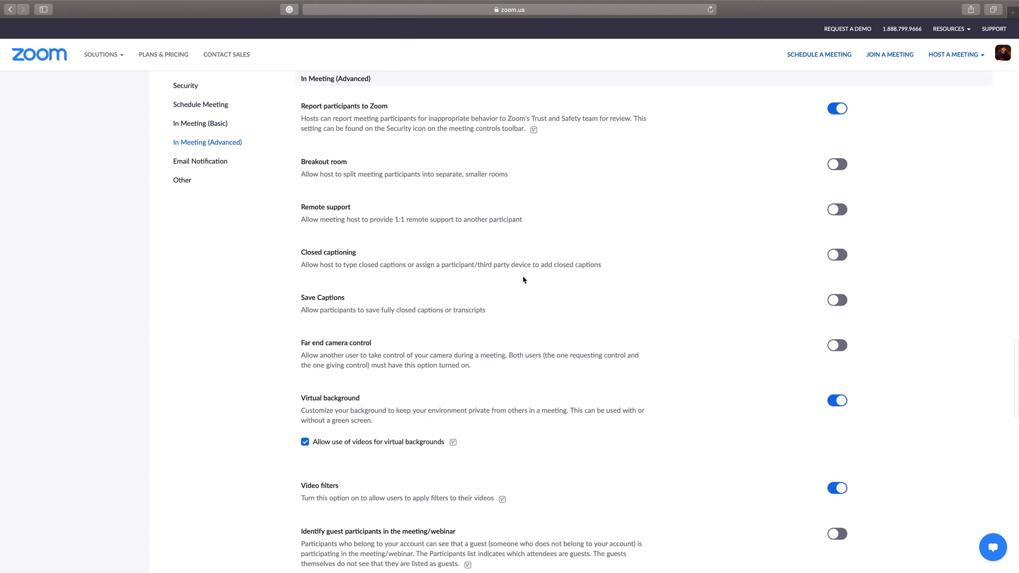
scroll(down, 3)
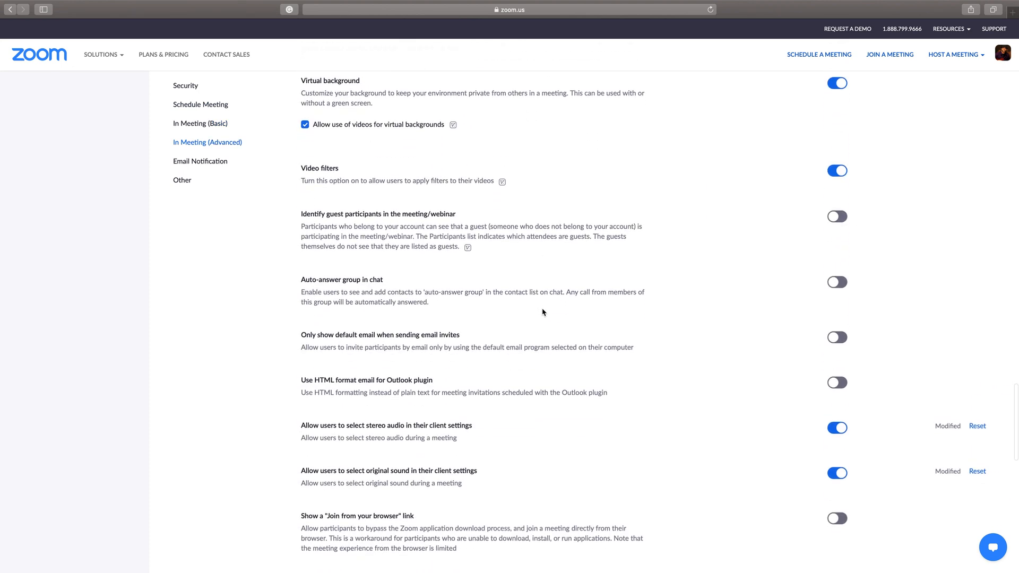
scroll(down, 3)
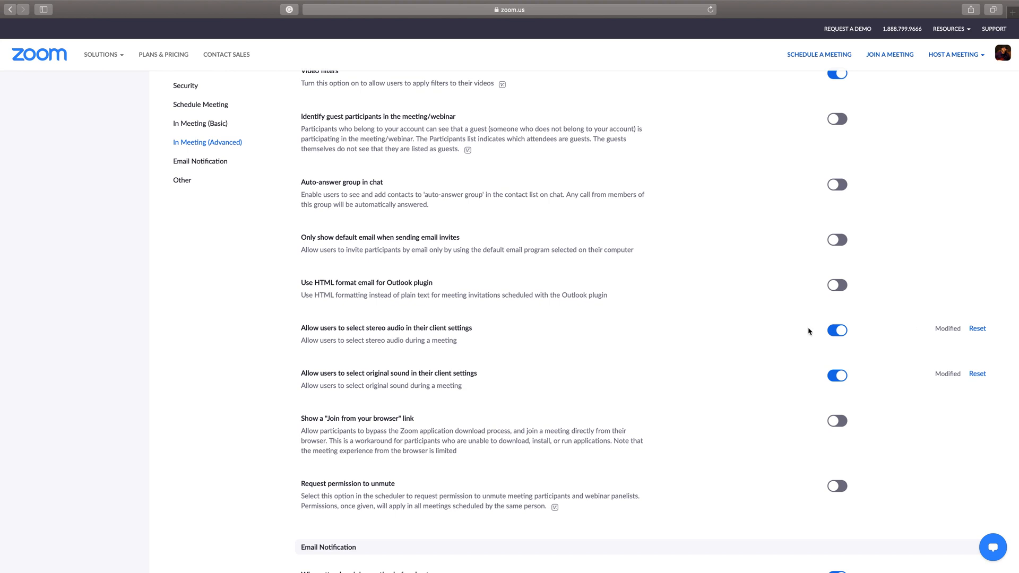
mouse_move(301, 379)
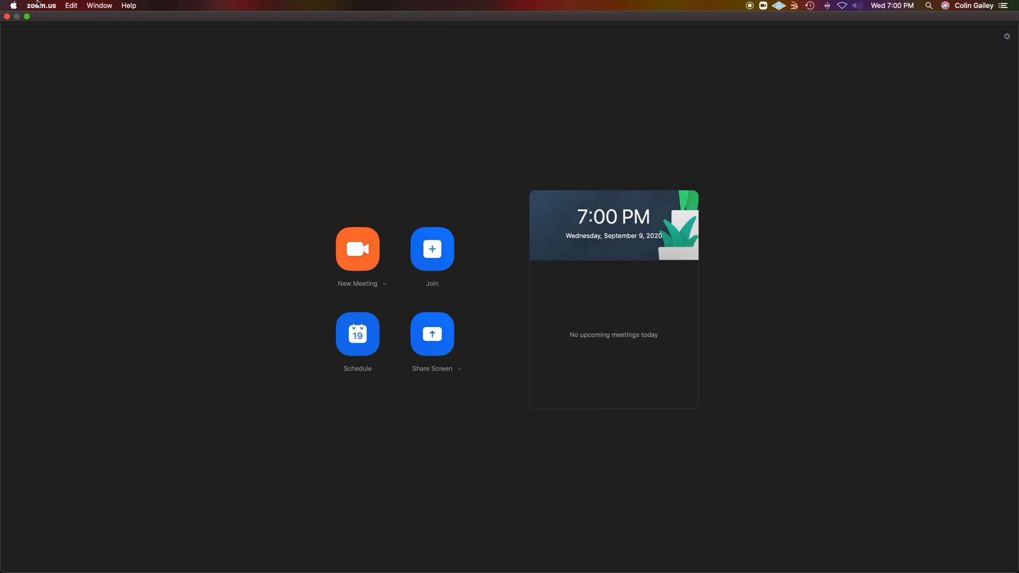
Run Check for Updates and dismiss the notice confirming version 5.2.3 is current
click(42, 6)
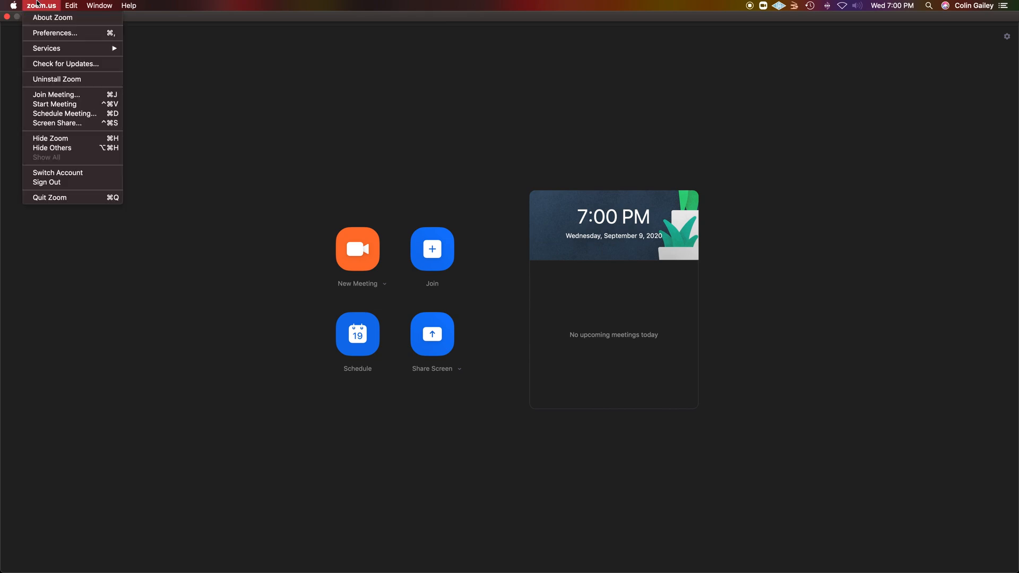
mouse_move(73, 64)
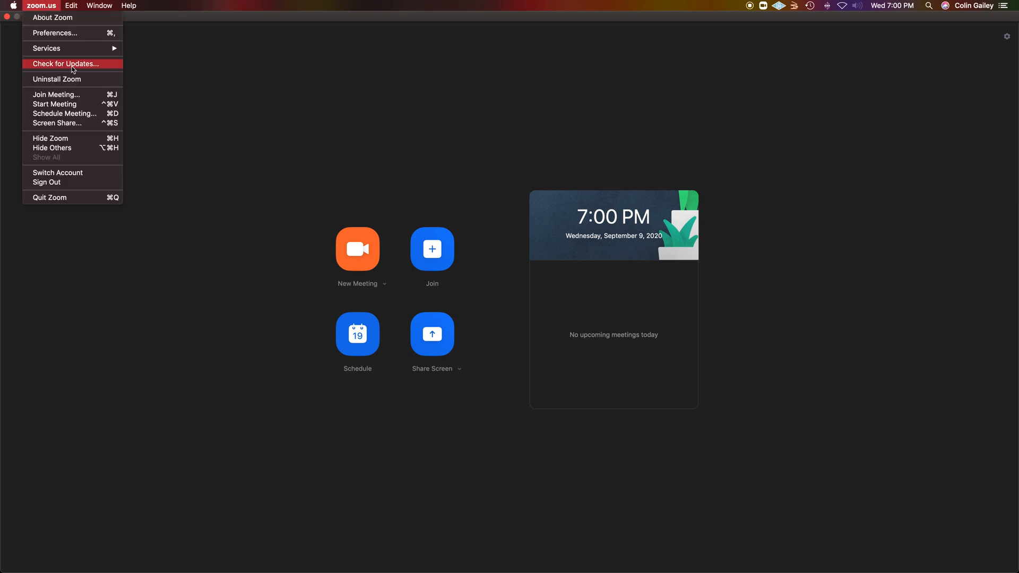
click(69, 64)
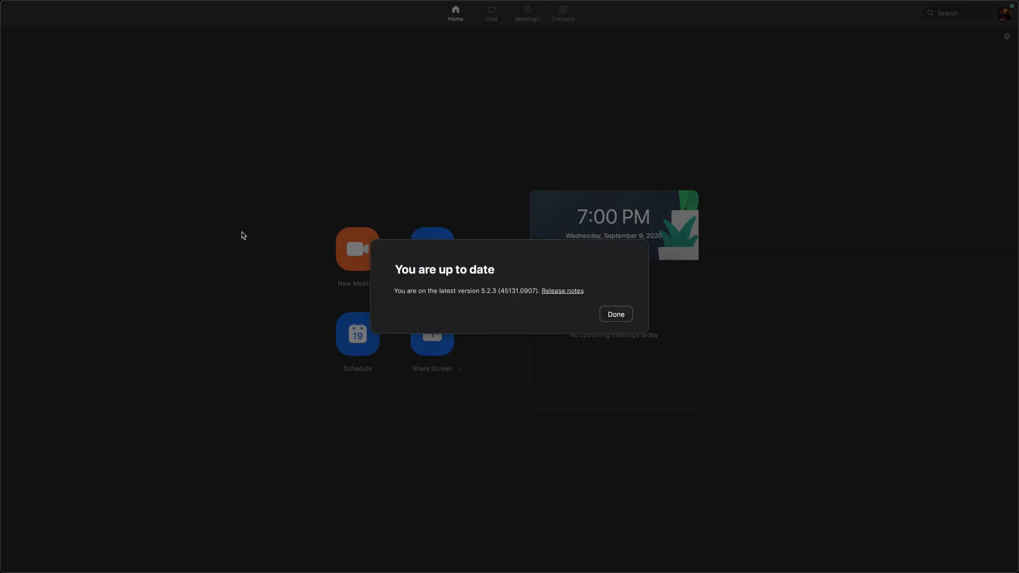
mouse_move(475, 271)
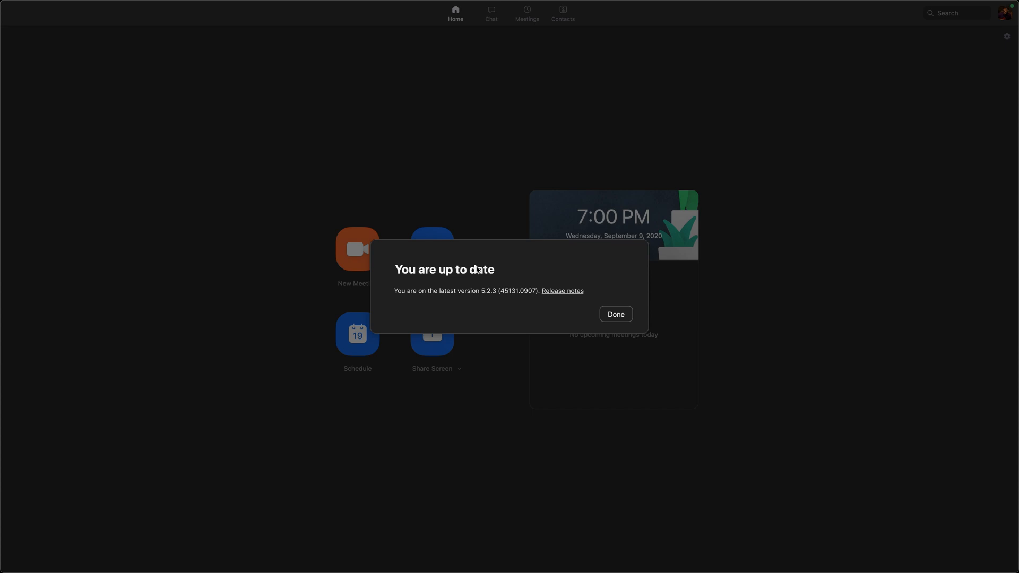
mouse_move(473, 291)
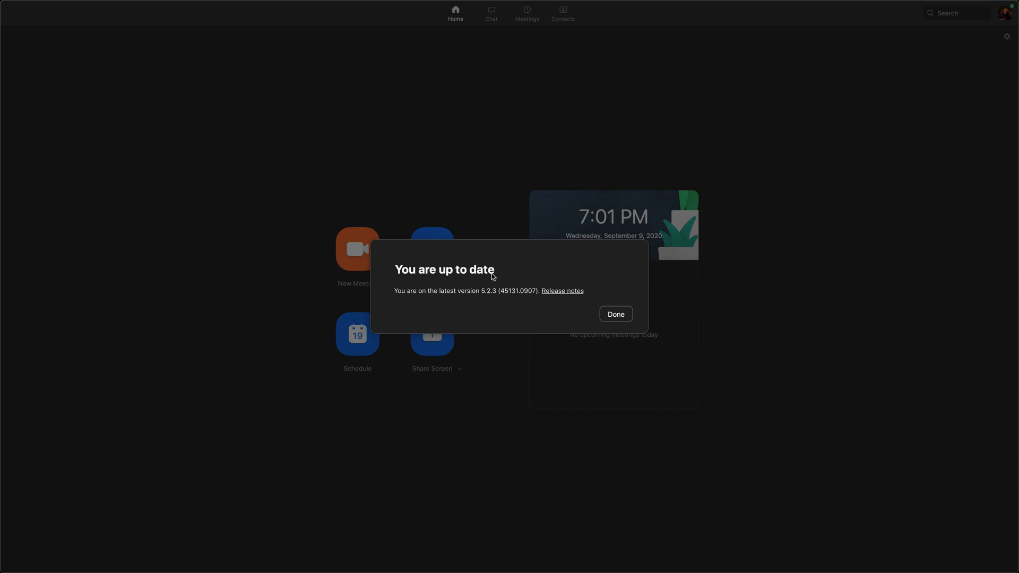
click(616, 314)
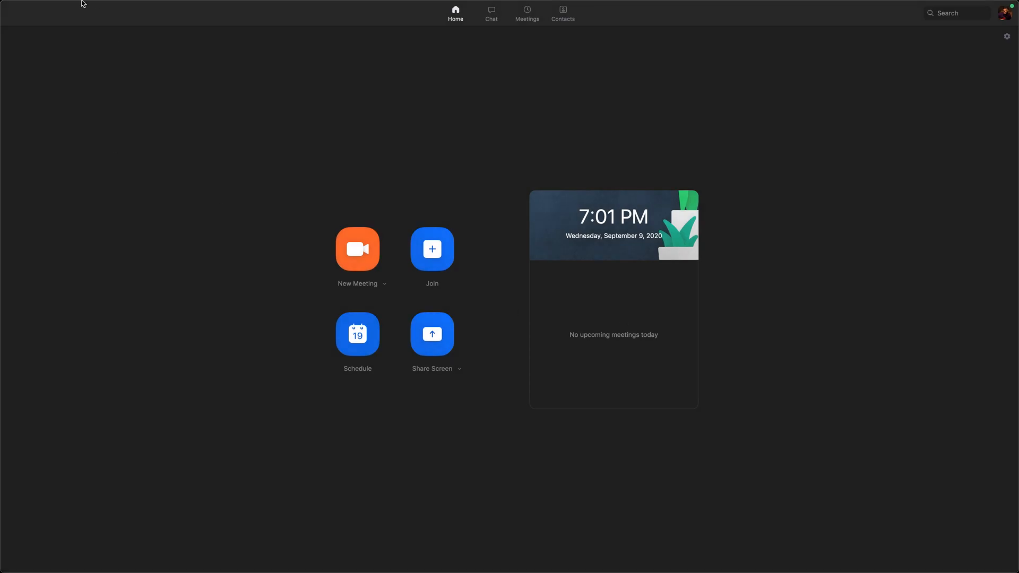
Return to Preferences > Audio and keep Suppress background noise set to Low
click(33, 6)
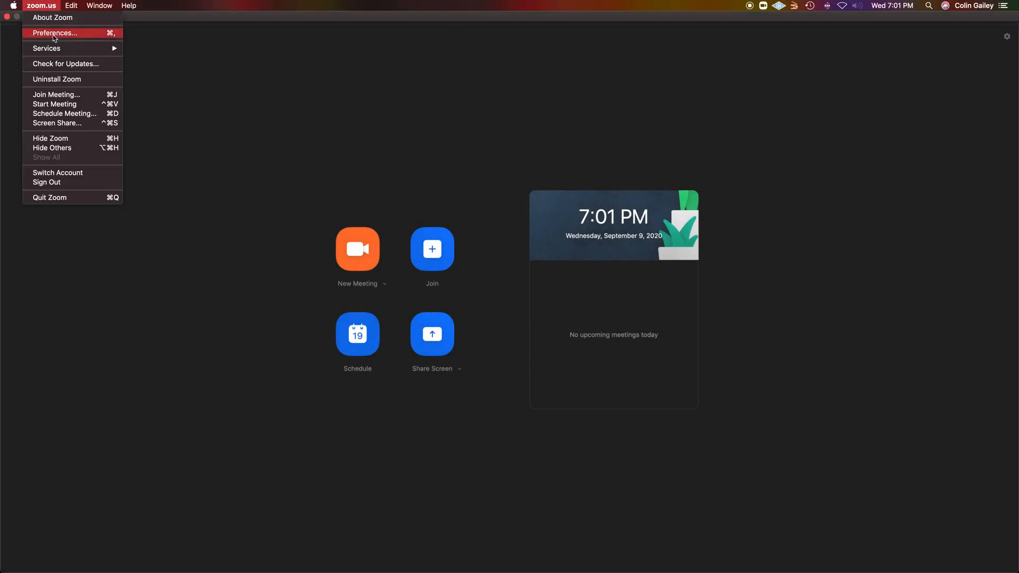
click(53, 33)
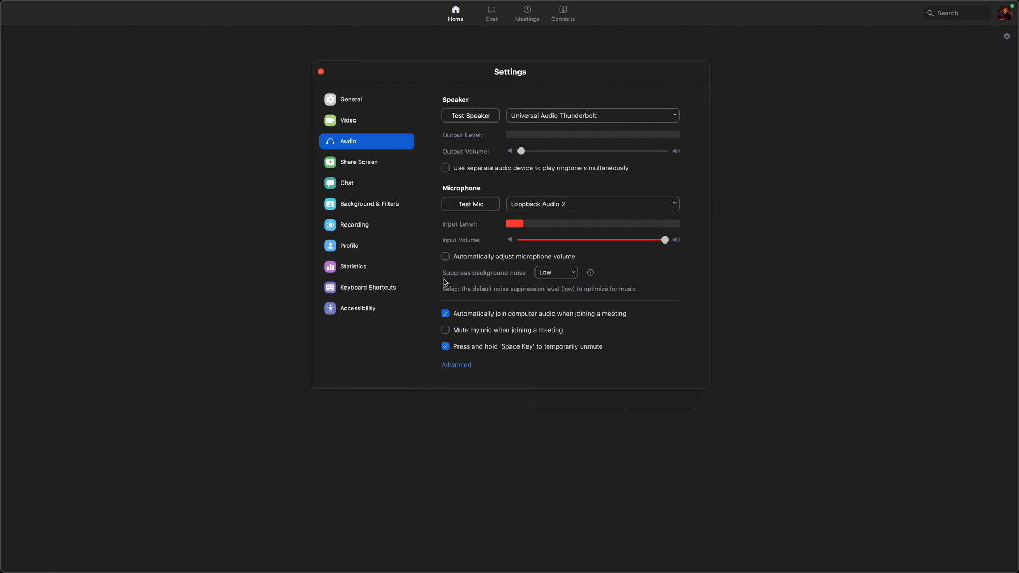
mouse_move(520, 278)
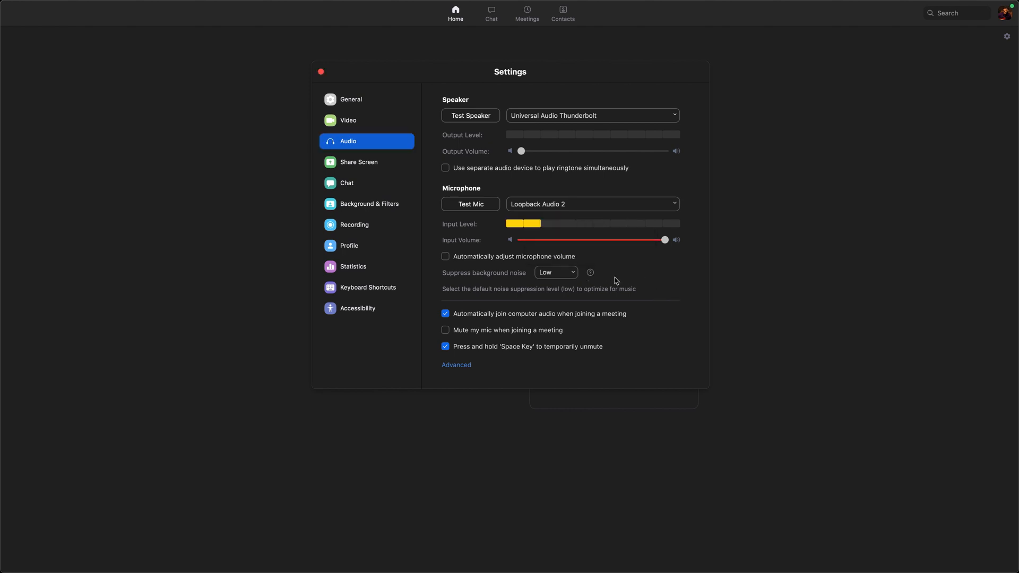
click(556, 272)
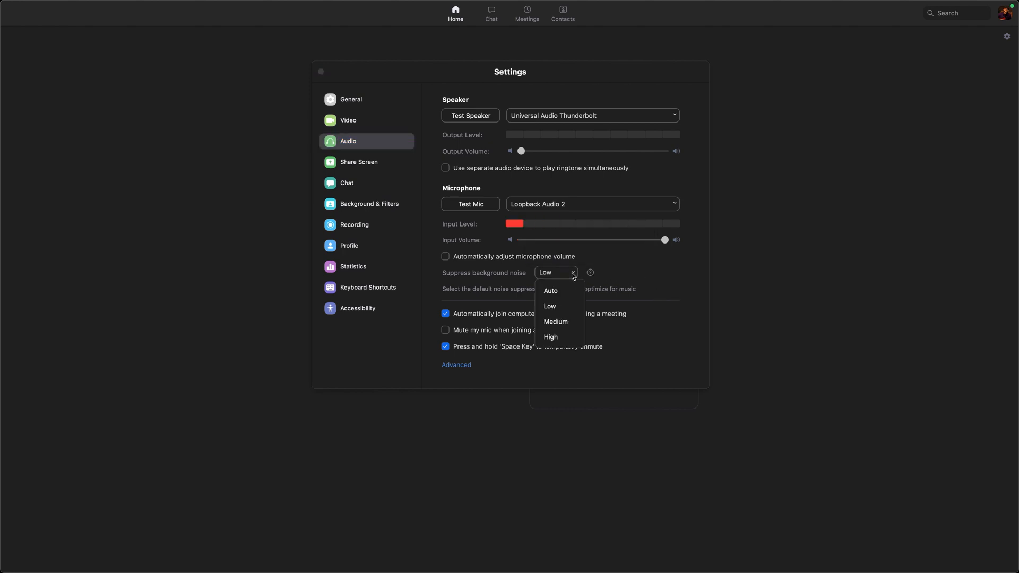
click(550, 305)
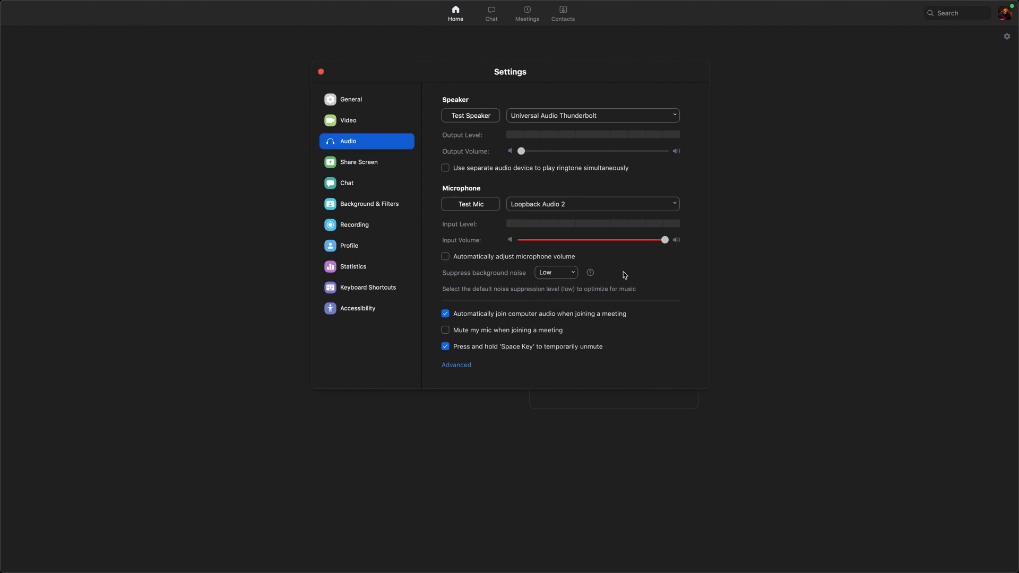
click(456, 365)
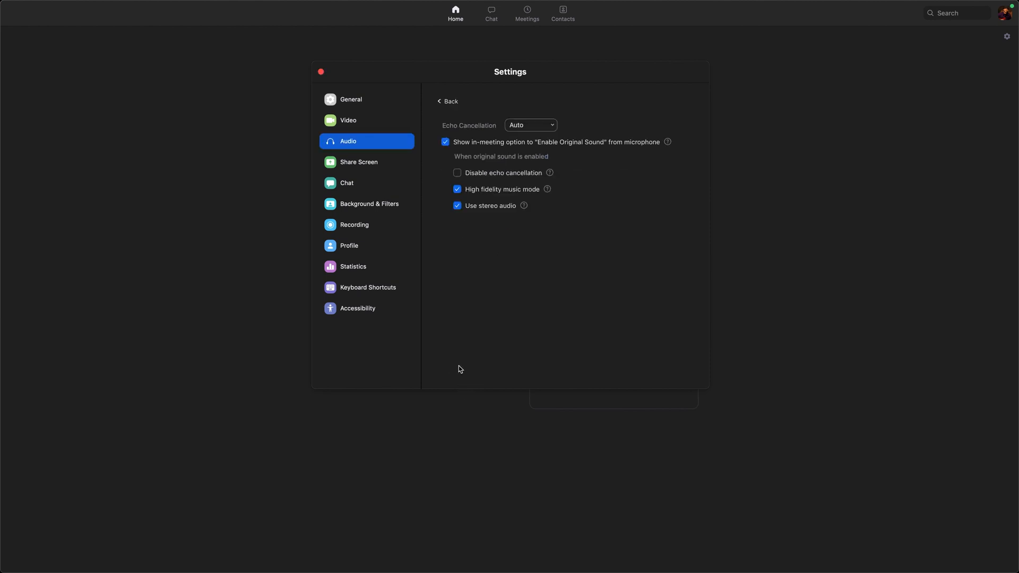
mouse_move(450, 123)
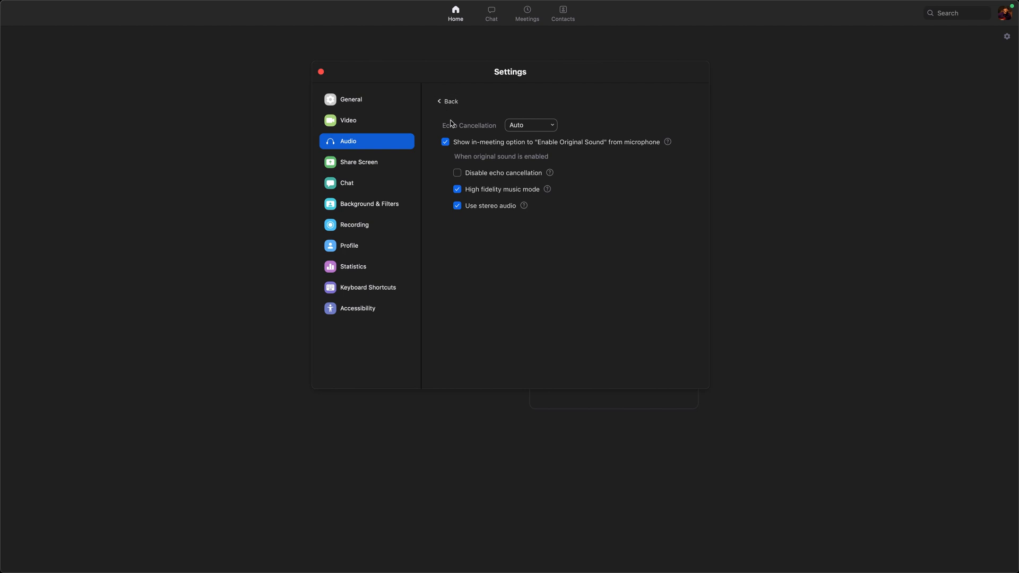
mouse_move(546, 125)
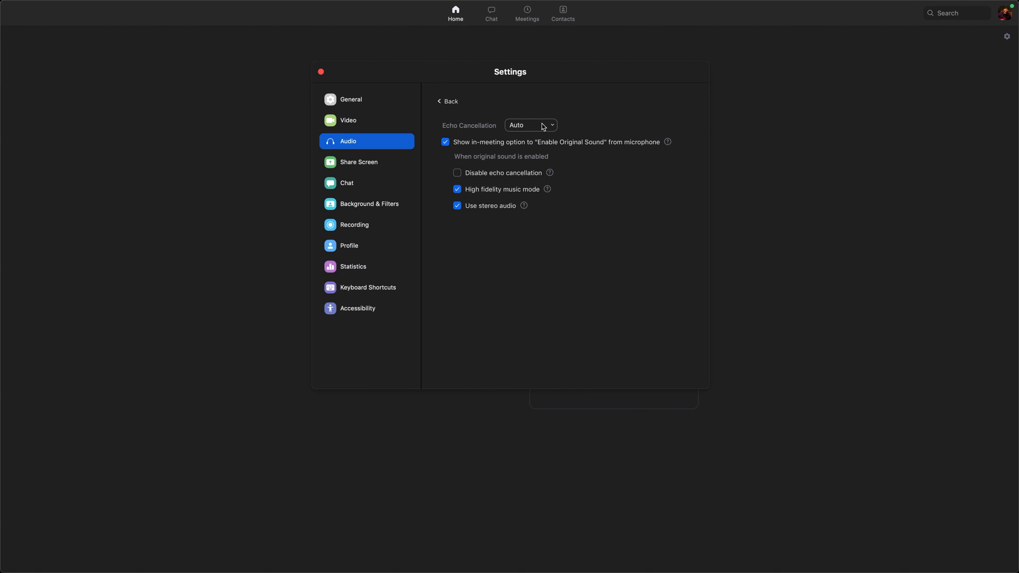
mouse_move(539, 125)
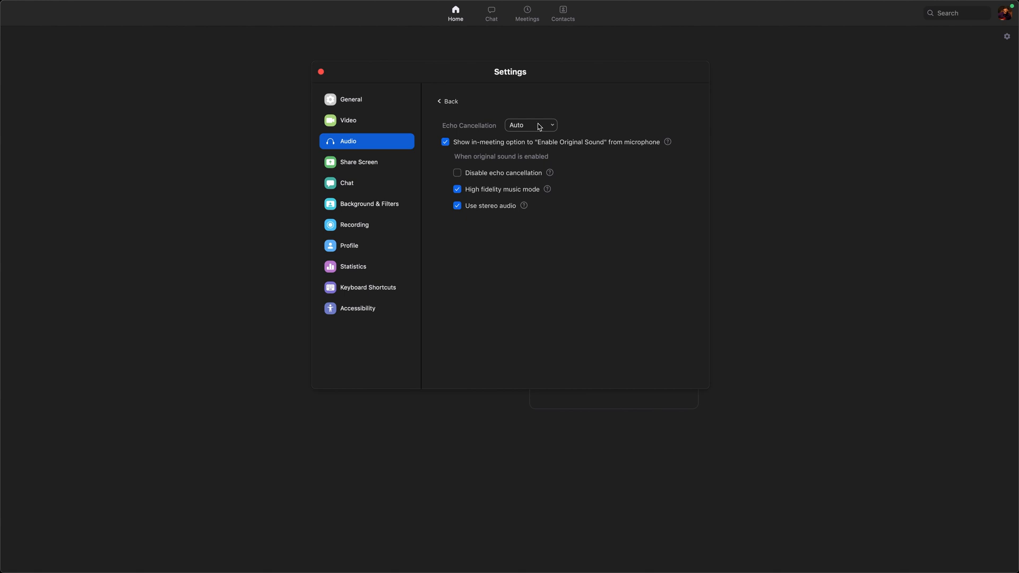
mouse_move(452, 125)
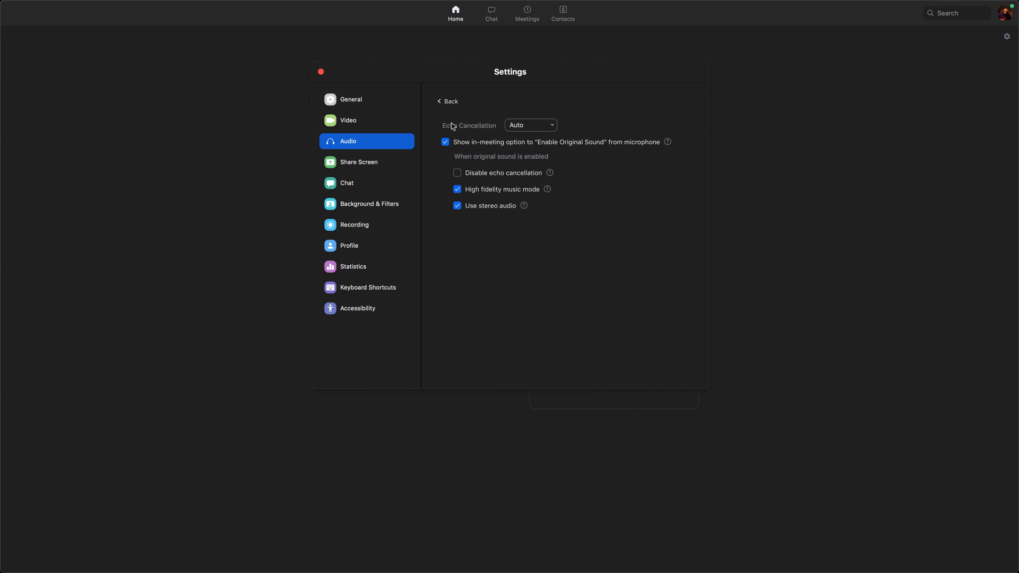
mouse_move(552, 127)
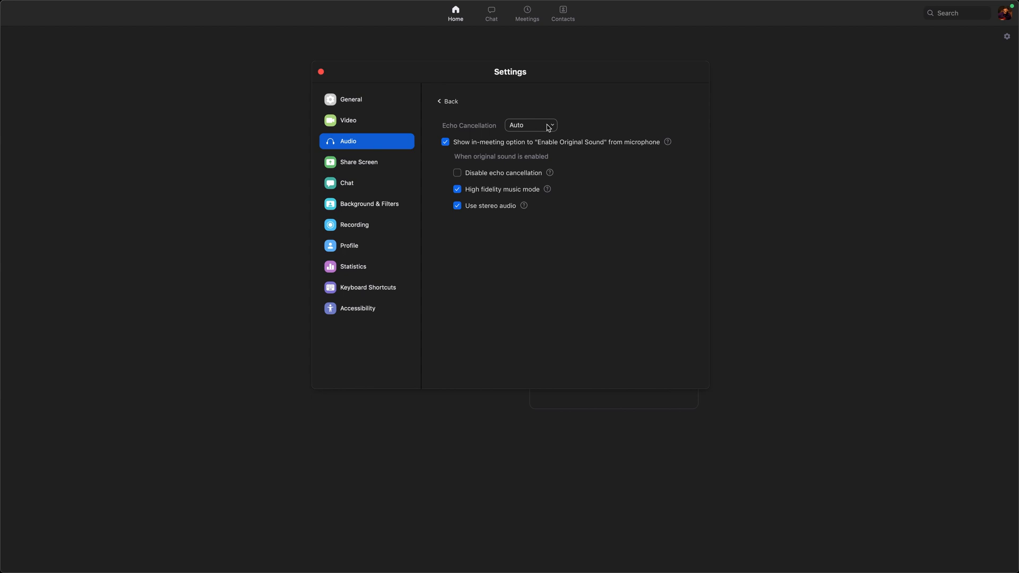
click(550, 126)
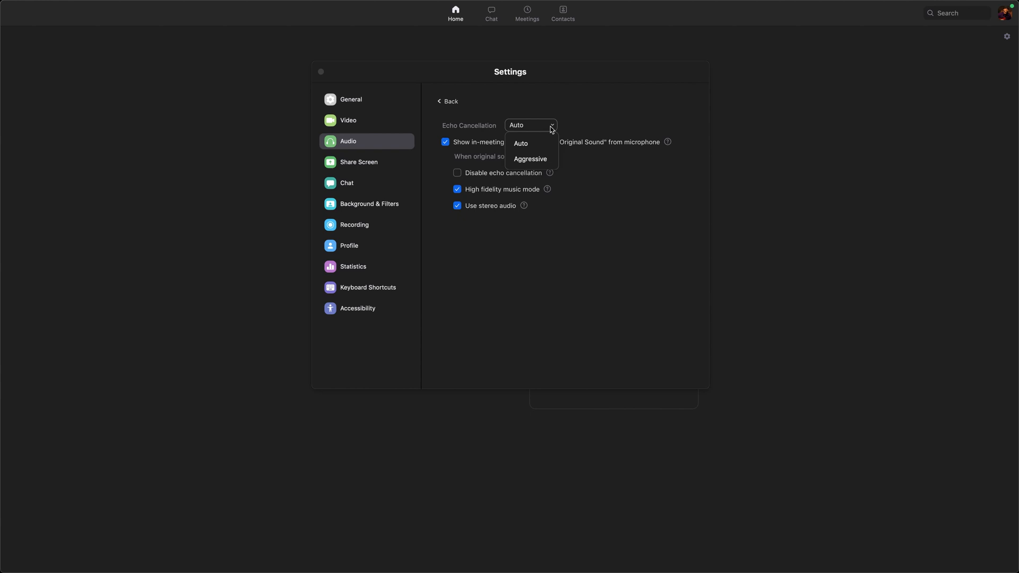
mouse_move(579, 125)
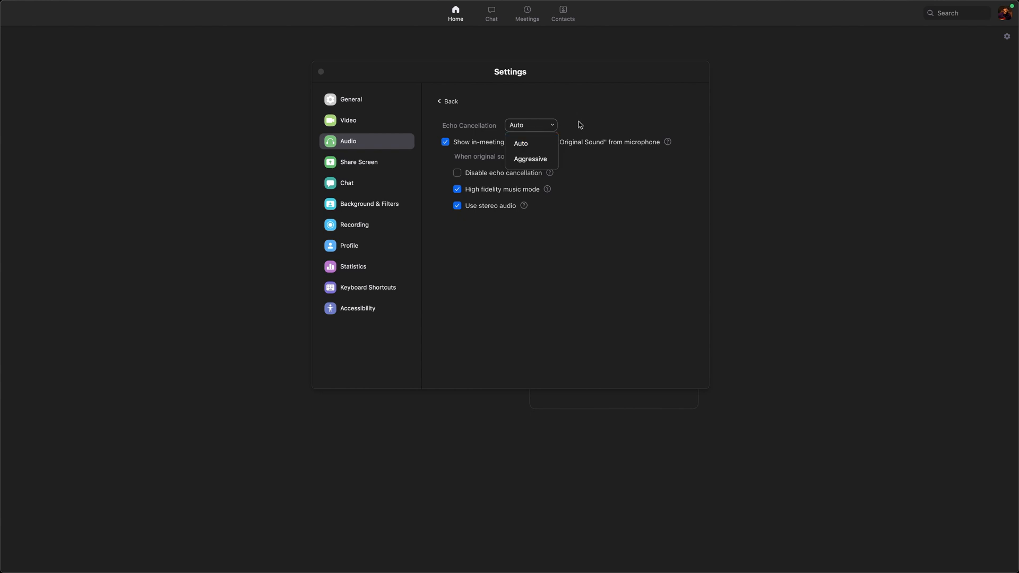
click(521, 144)
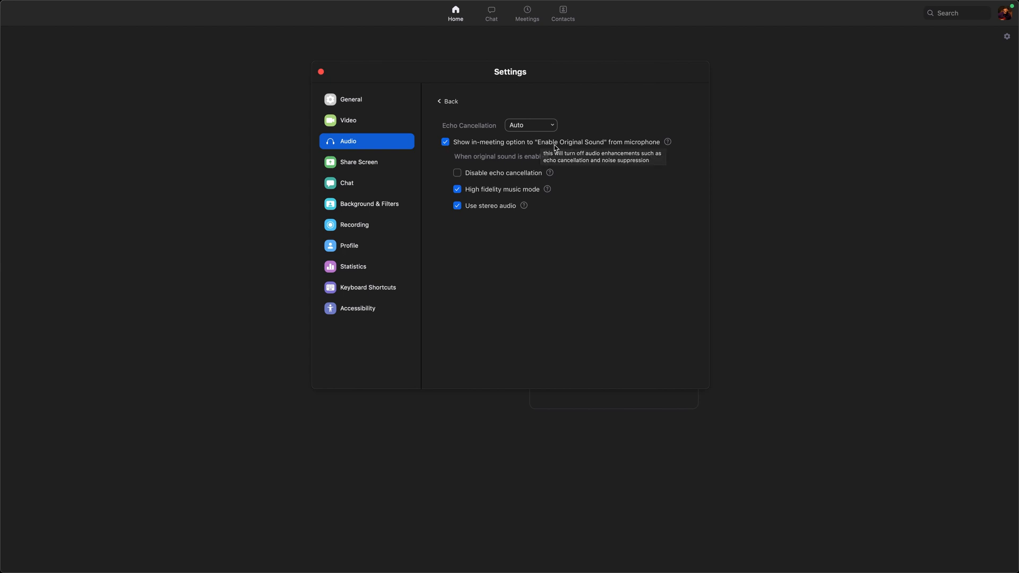
mouse_move(629, 142)
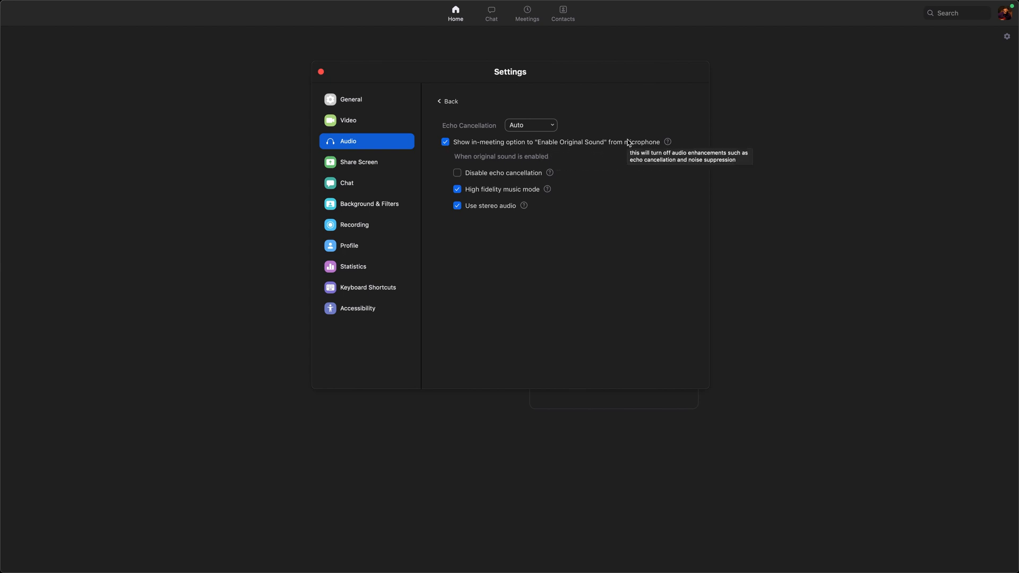
mouse_move(682, 165)
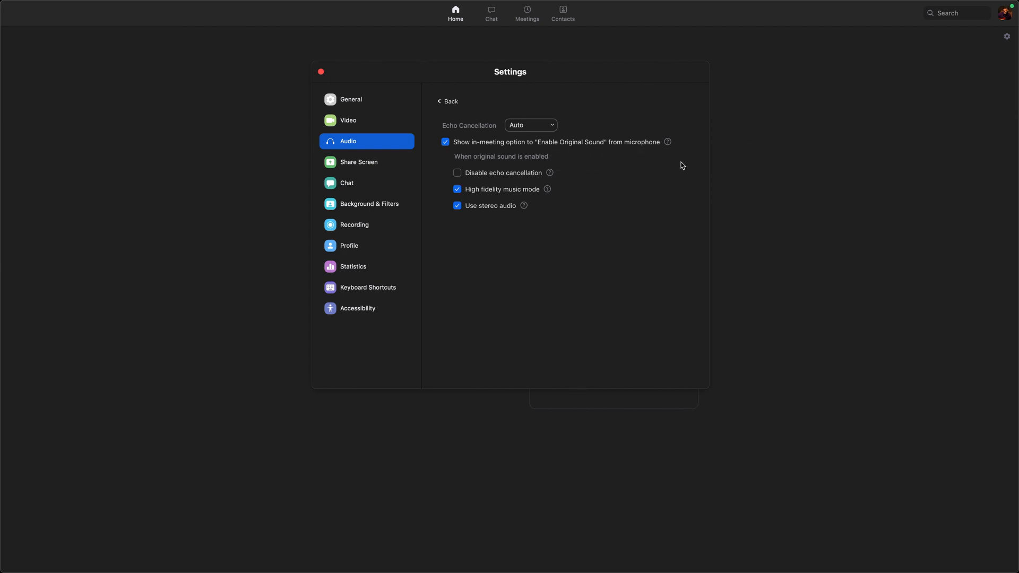
mouse_move(690, 152)
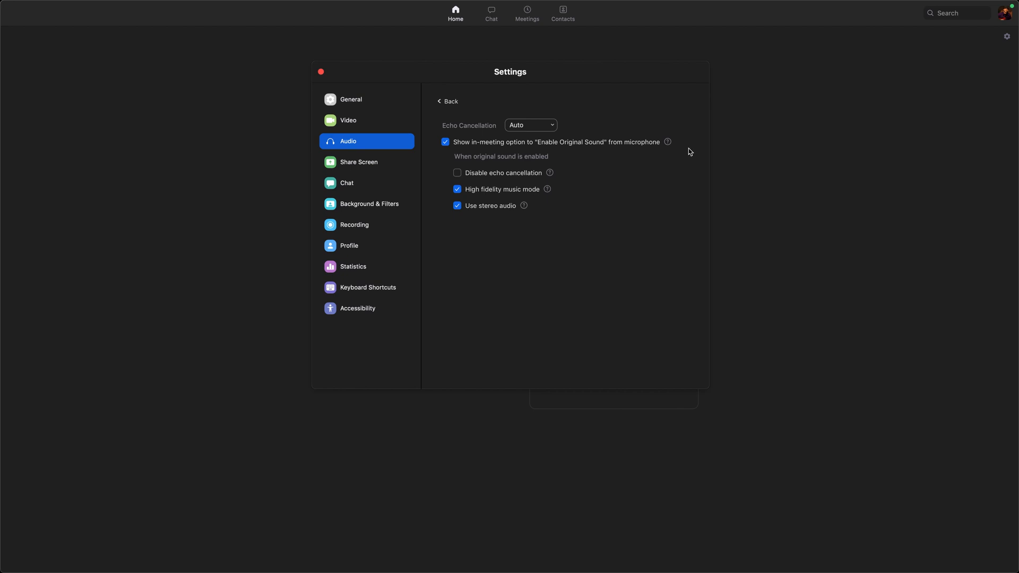
mouse_move(683, 154)
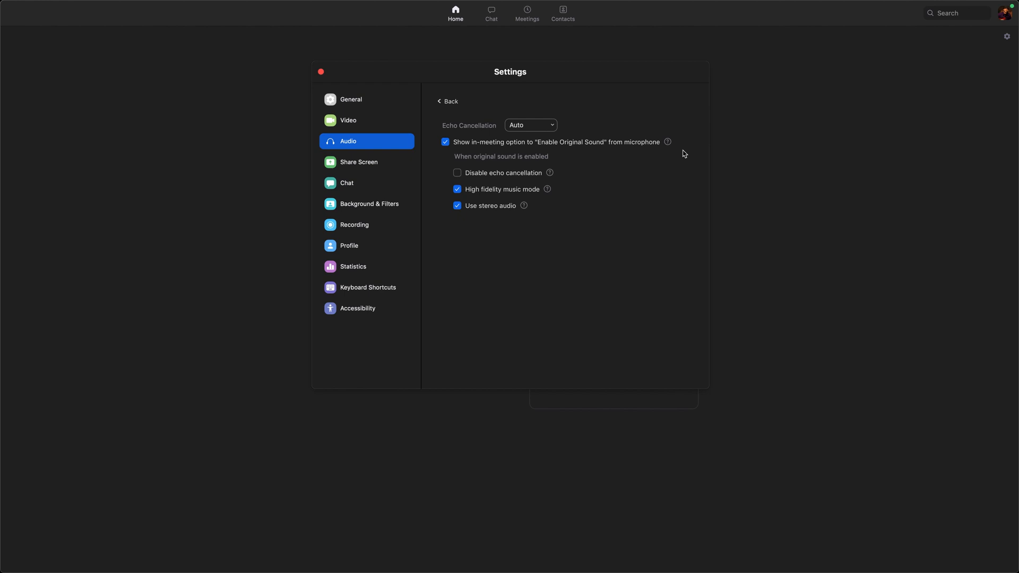
mouse_move(686, 161)
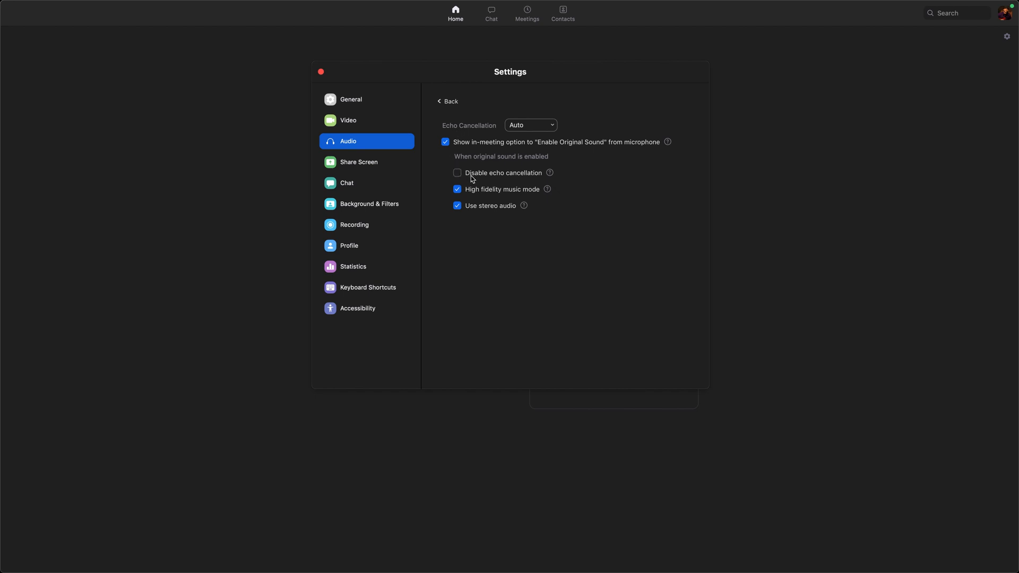
mouse_move(535, 180)
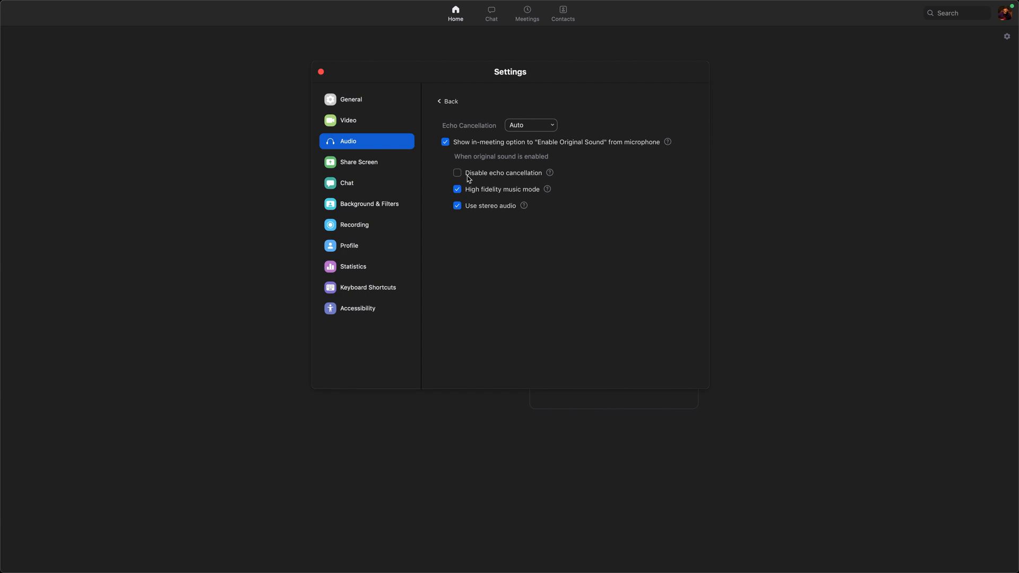
mouse_move(538, 179)
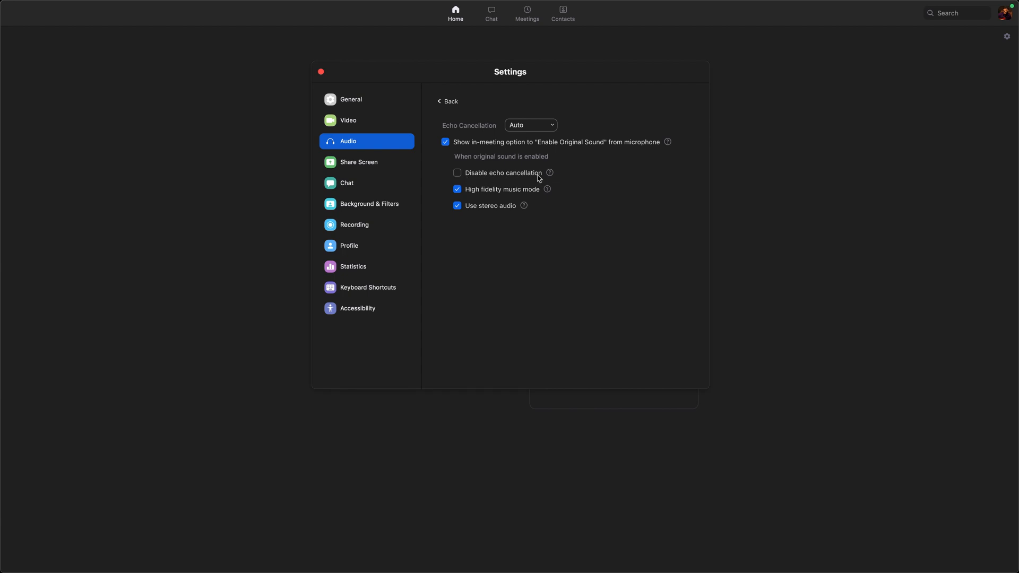
mouse_move(467, 178)
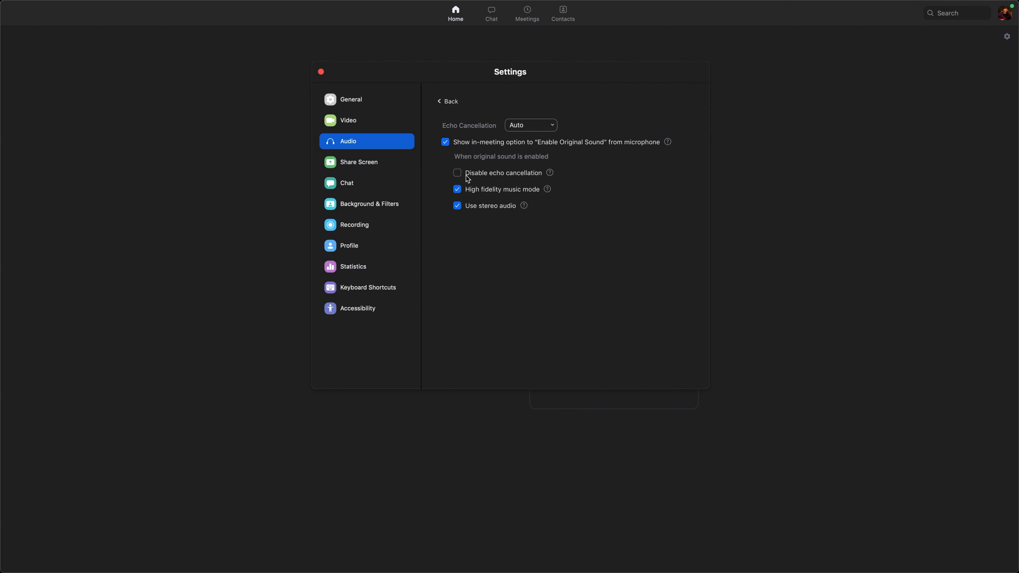
mouse_move(496, 176)
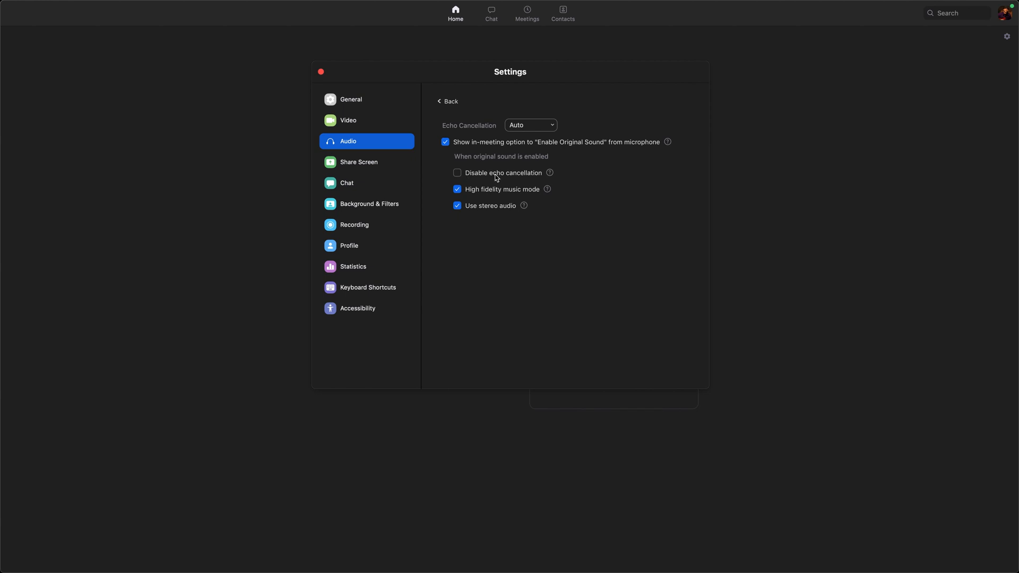
mouse_move(492, 176)
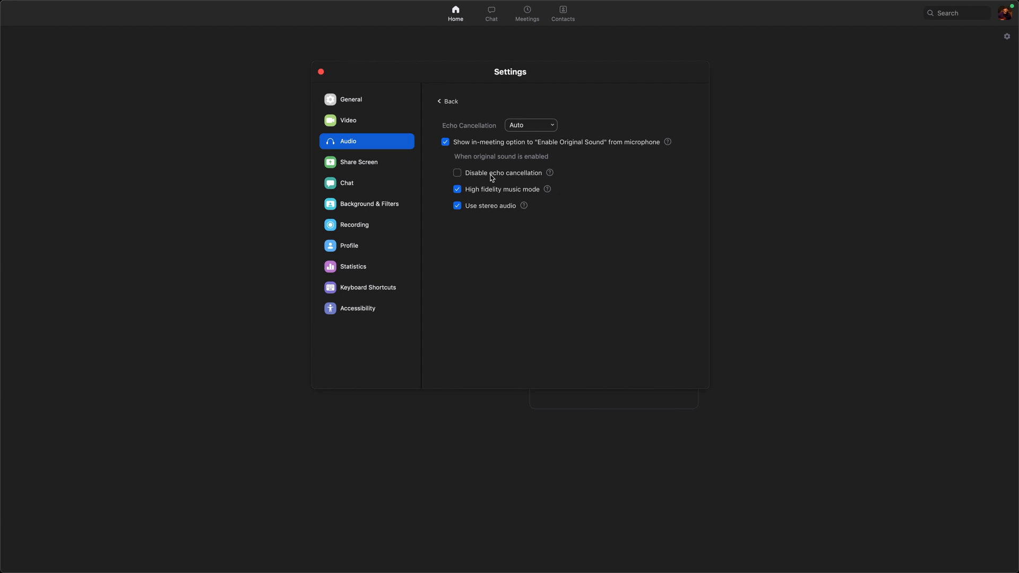
Enable 'Disable echo cancellation' under the original sound options
click(456, 172)
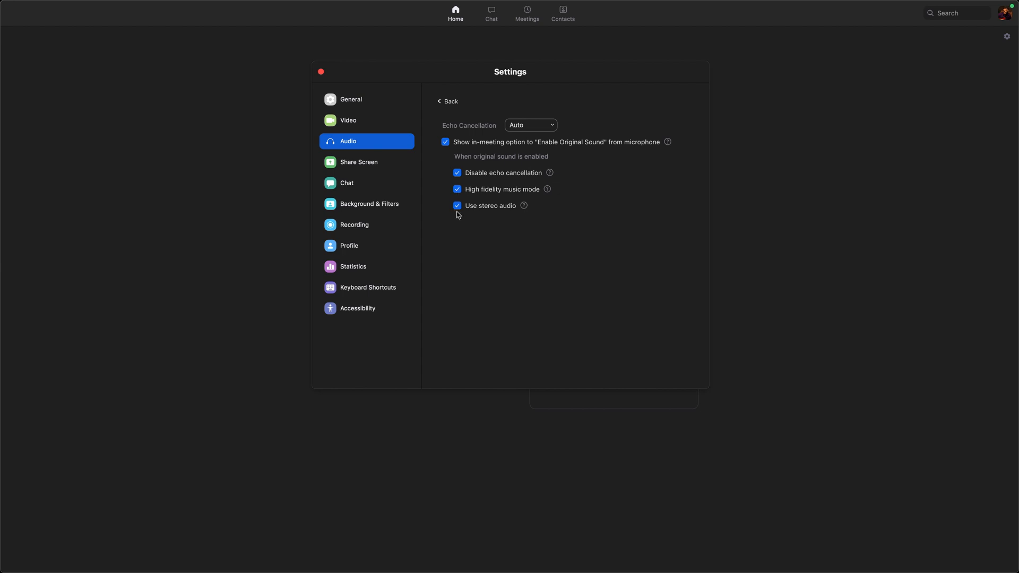
mouse_move(461, 209)
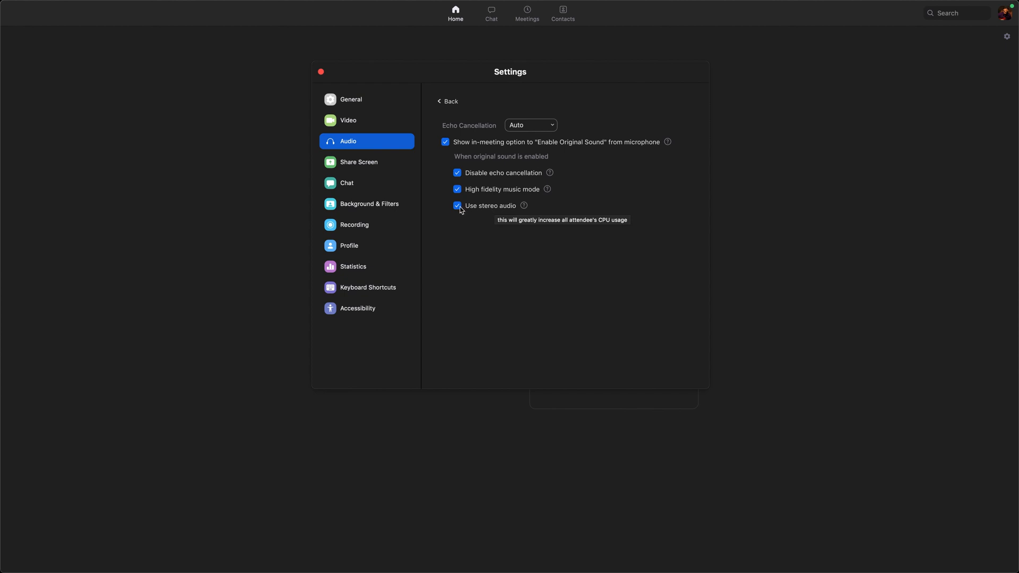
mouse_move(507, 219)
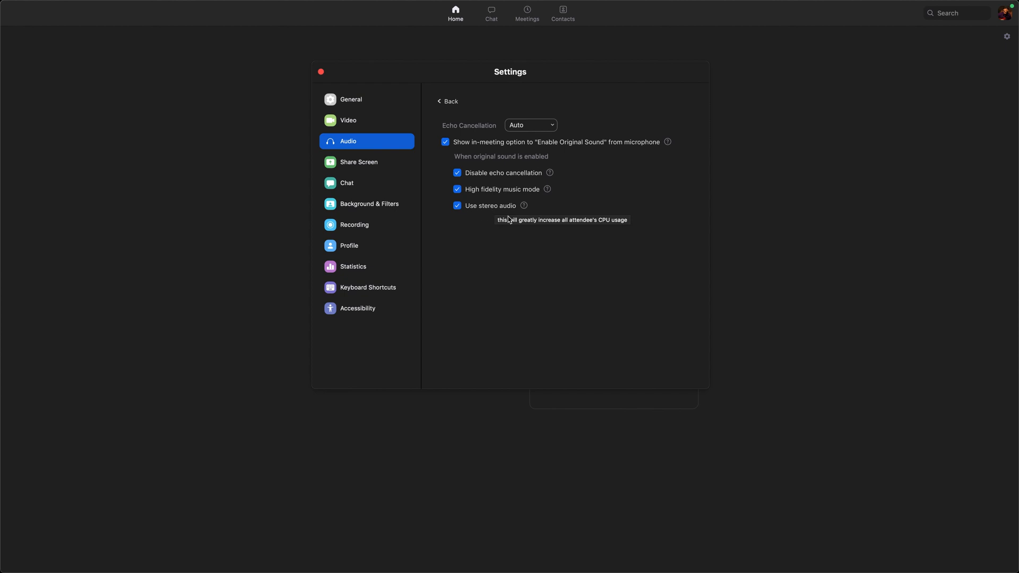
mouse_move(524, 206)
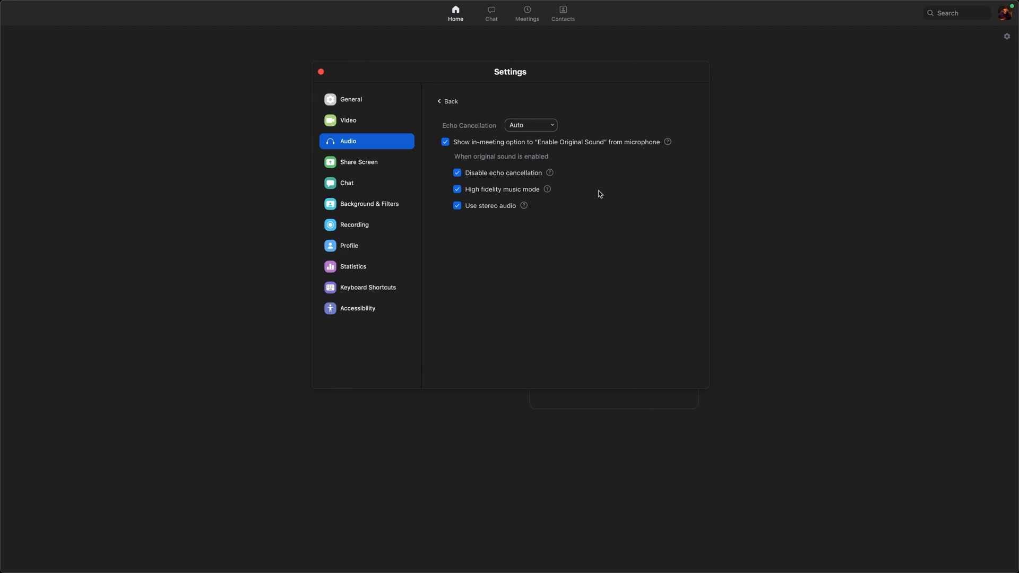
mouse_move(565, 211)
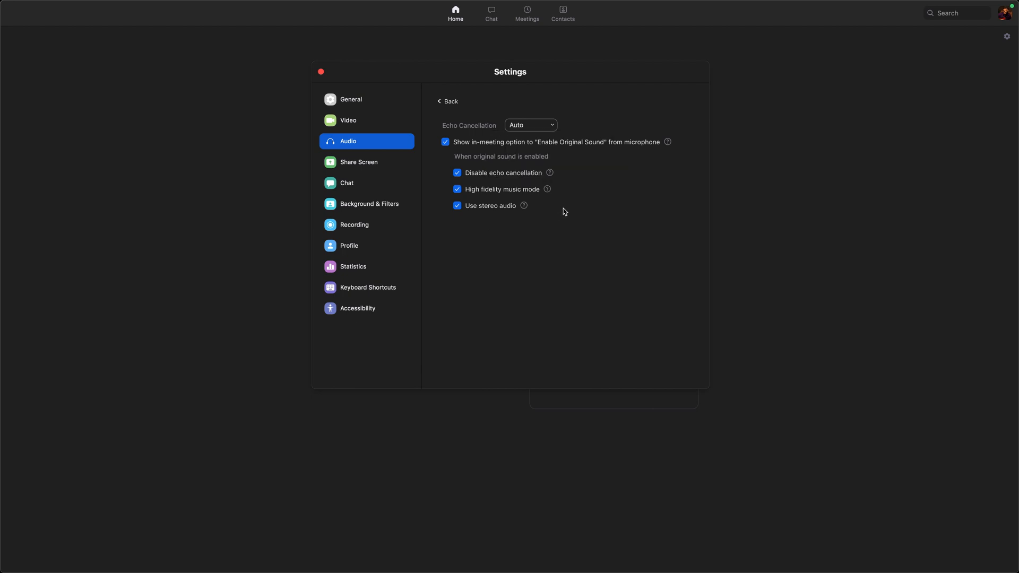
mouse_move(549, 199)
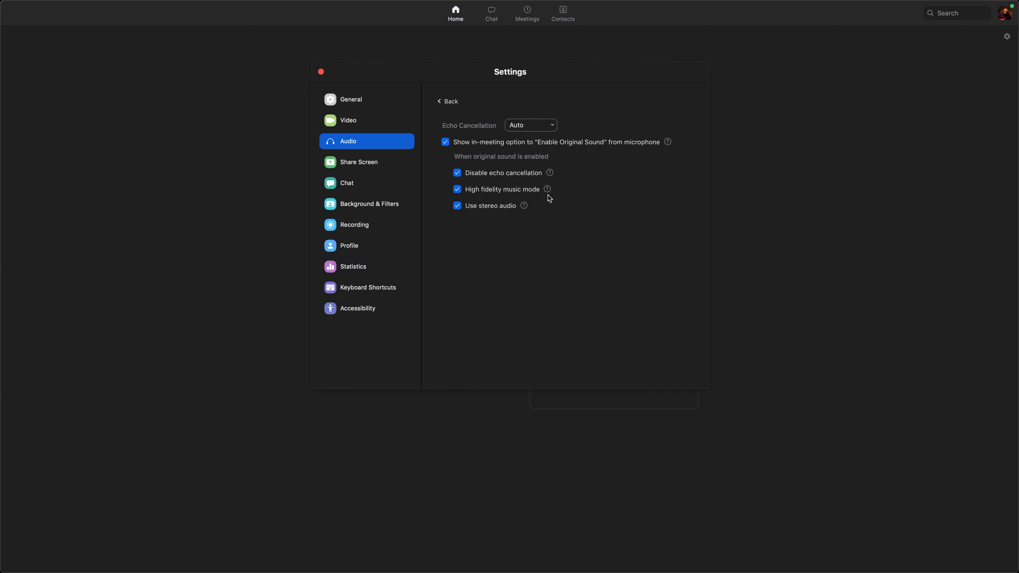
mouse_move(547, 200)
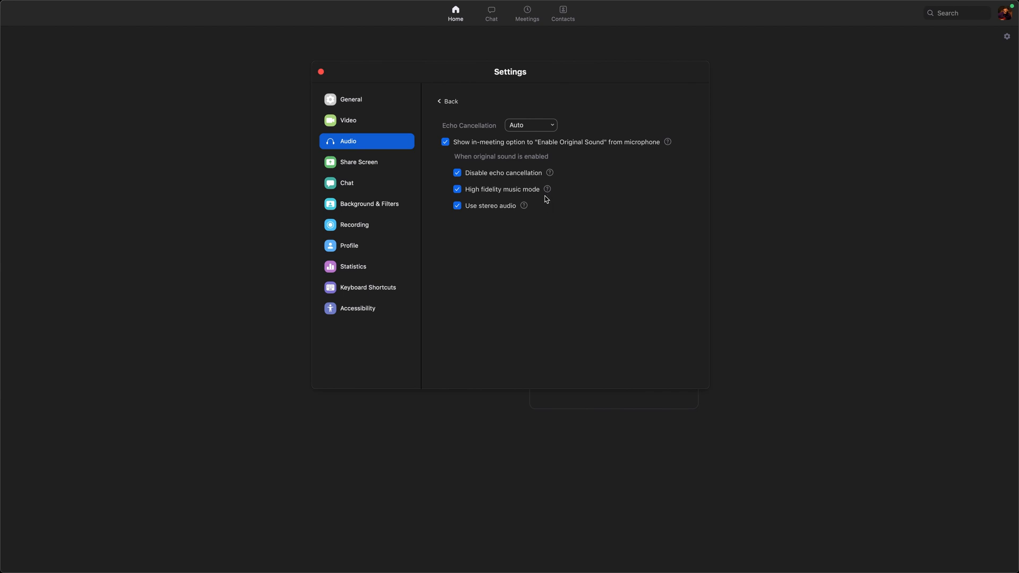